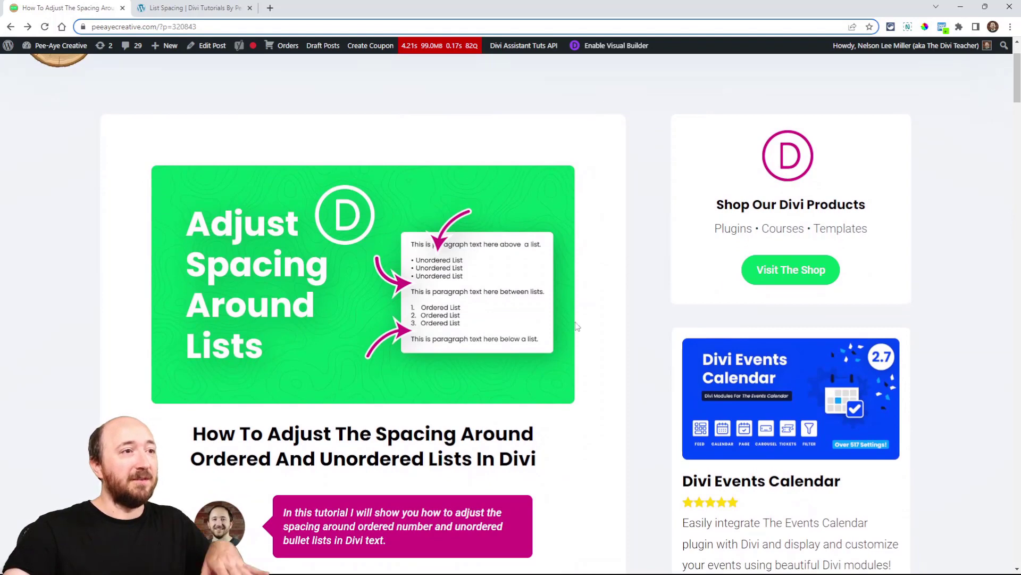
# - Read down to 'A Solution To A Small Annoyance', then bring up the List Spacing demo page
pyautogui.scroll(-3)
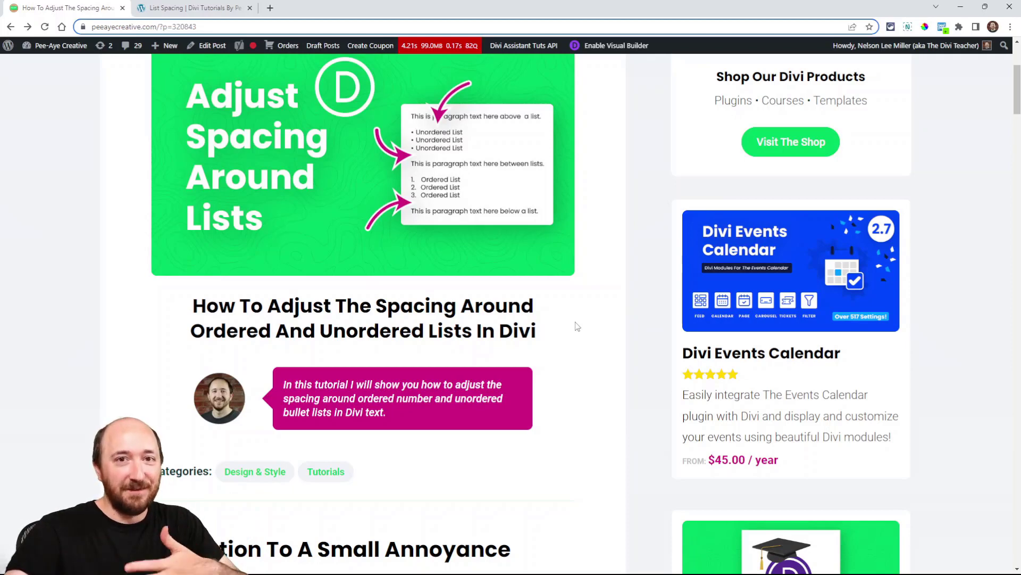
pyautogui.scroll(-3)
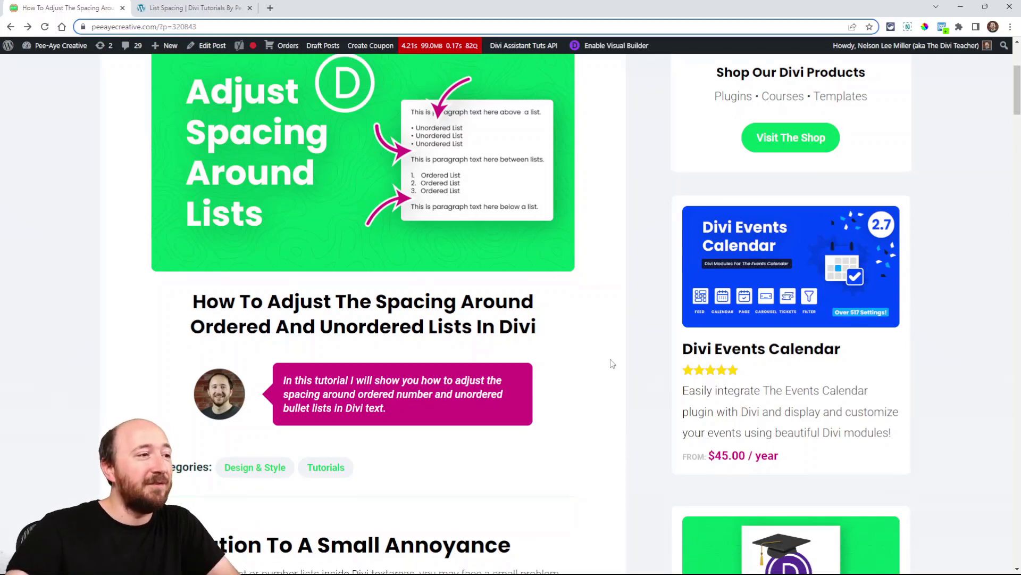
pyautogui.scroll(-3)
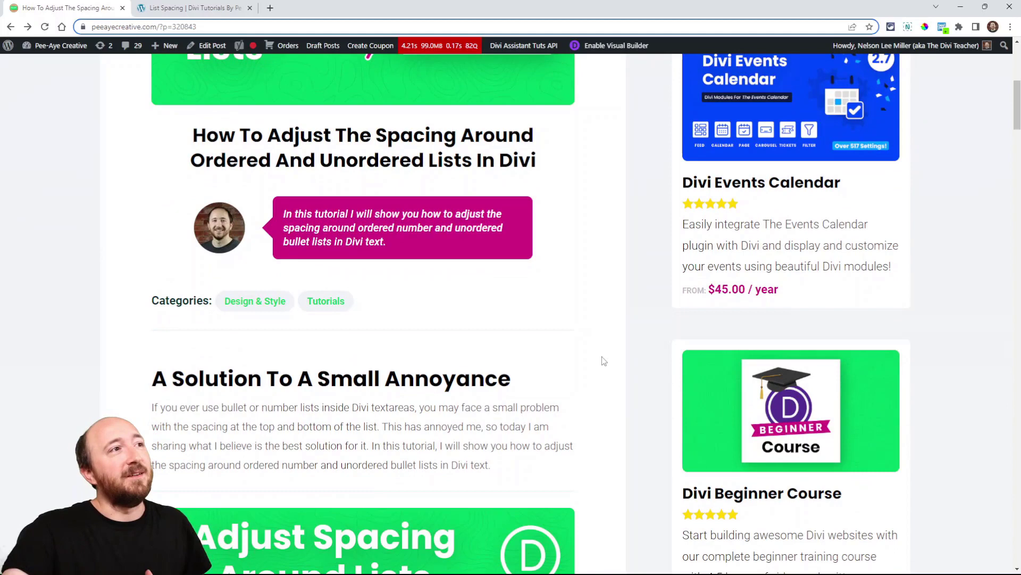
pyautogui.click(192, 8)
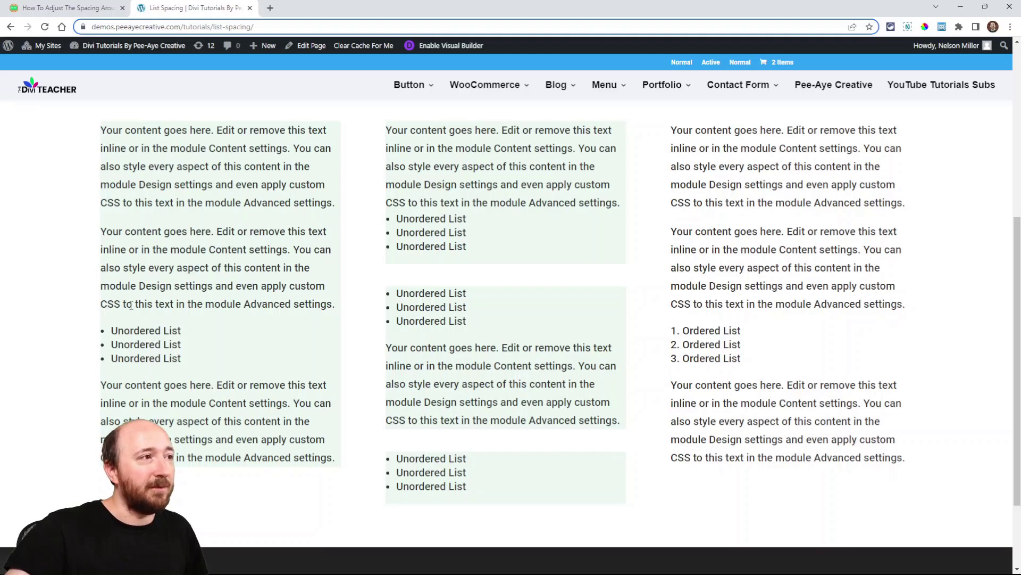
pyautogui.moveTo(127, 303); pyautogui.dragTo(319, 304)
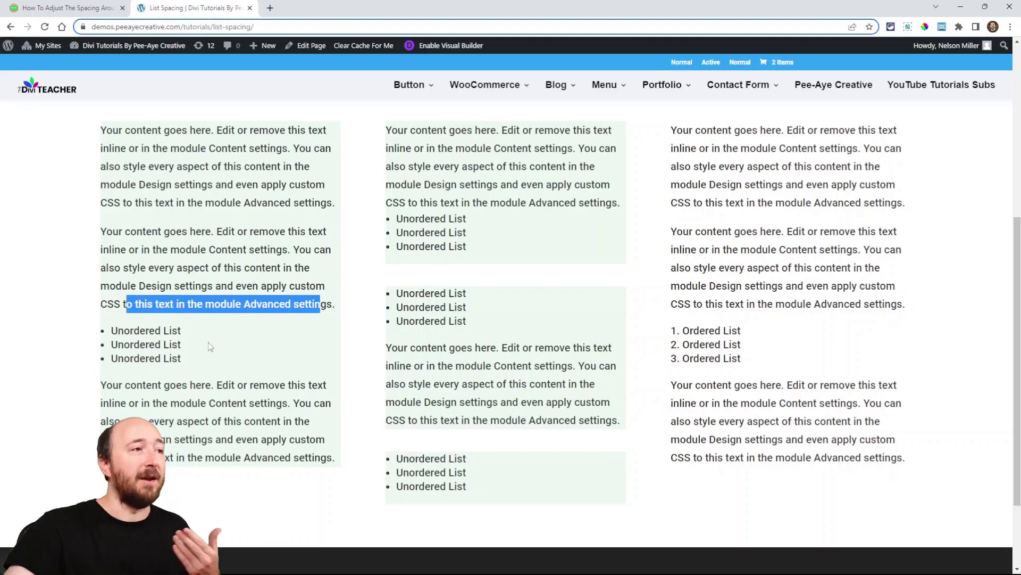
pyautogui.doubleClick(145, 330)
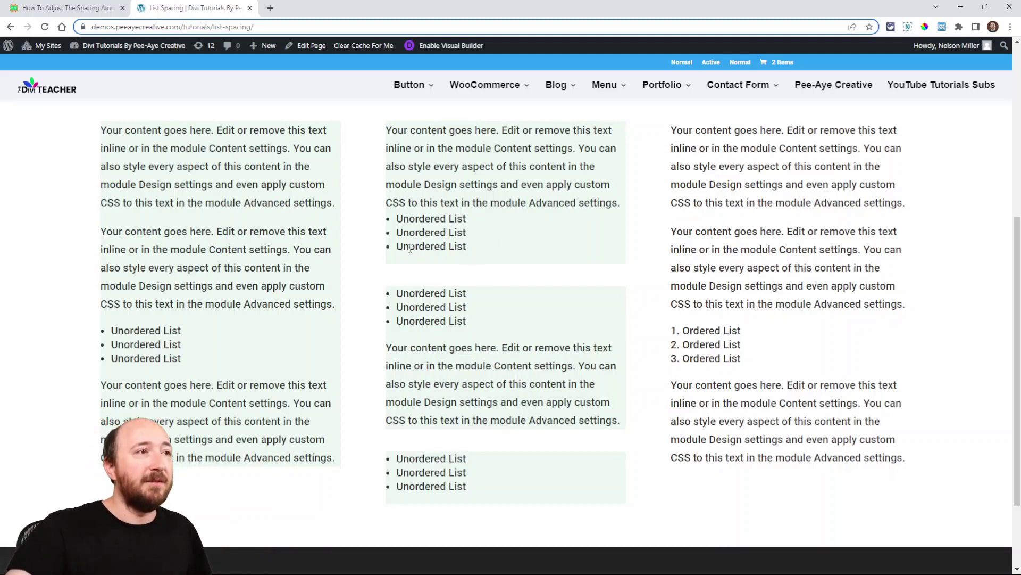
pyautogui.doubleClick(431, 247)
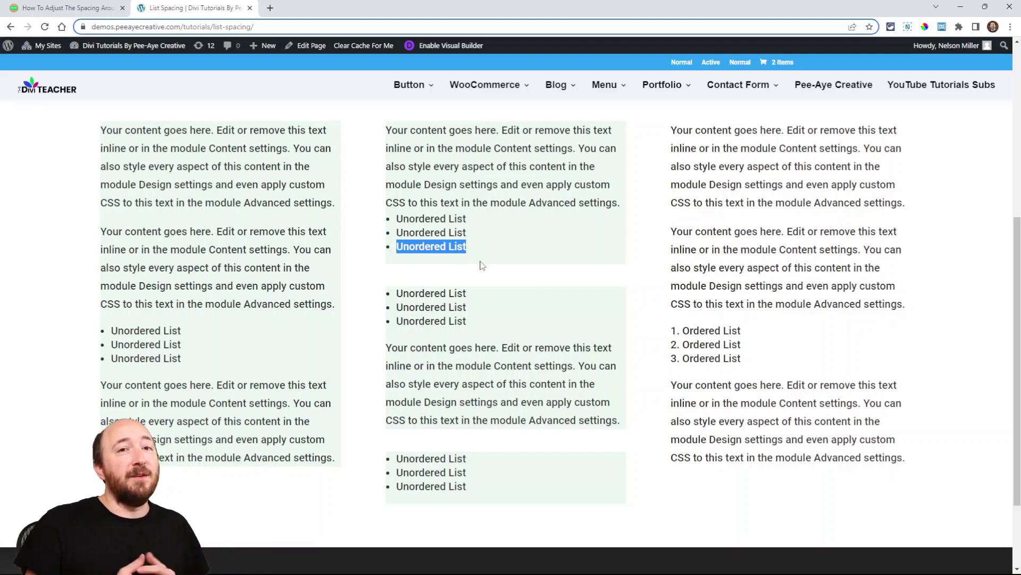
pyautogui.moveTo(384, 271)
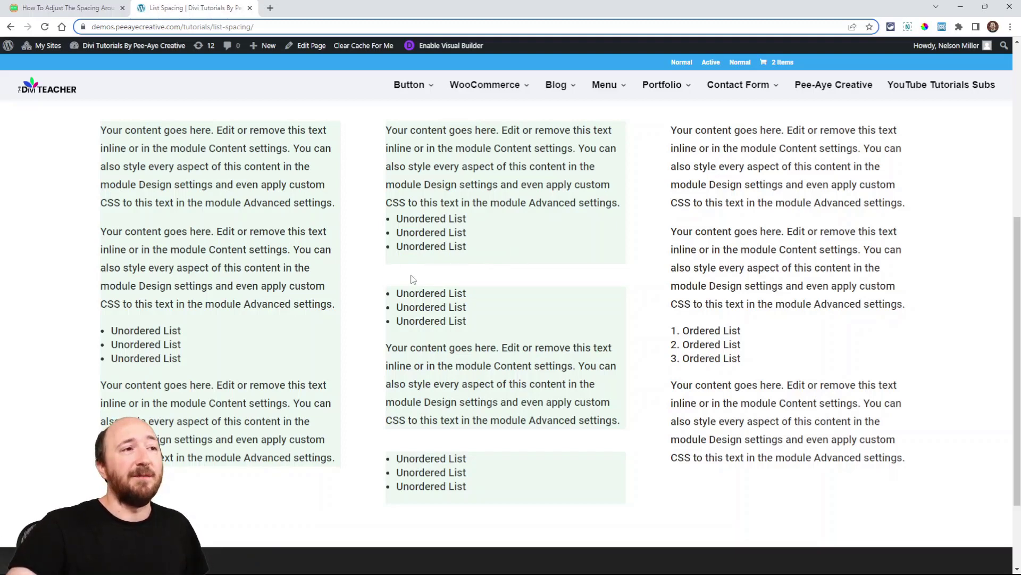
pyautogui.moveTo(417, 264)
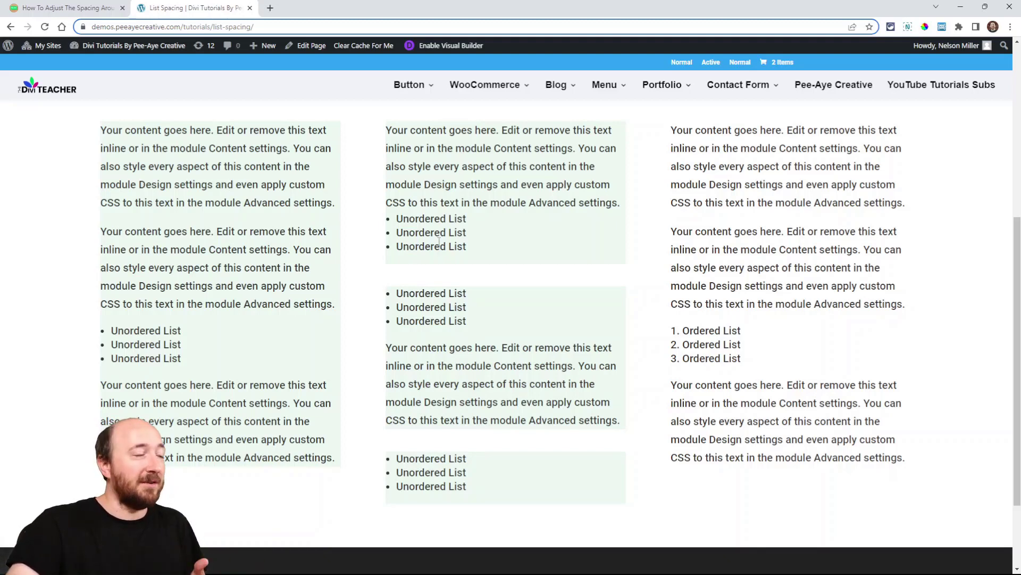
# - Review the blog's 'A Possible Solution – Inline CSS' section, then return to the List Spacing demo
pyautogui.click(65, 8)
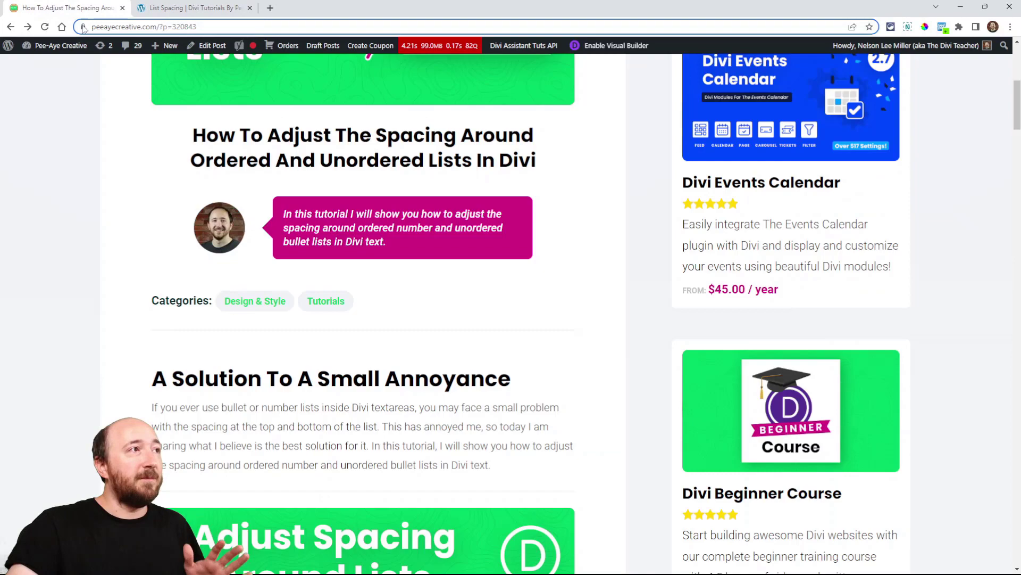
pyautogui.scroll(-3)
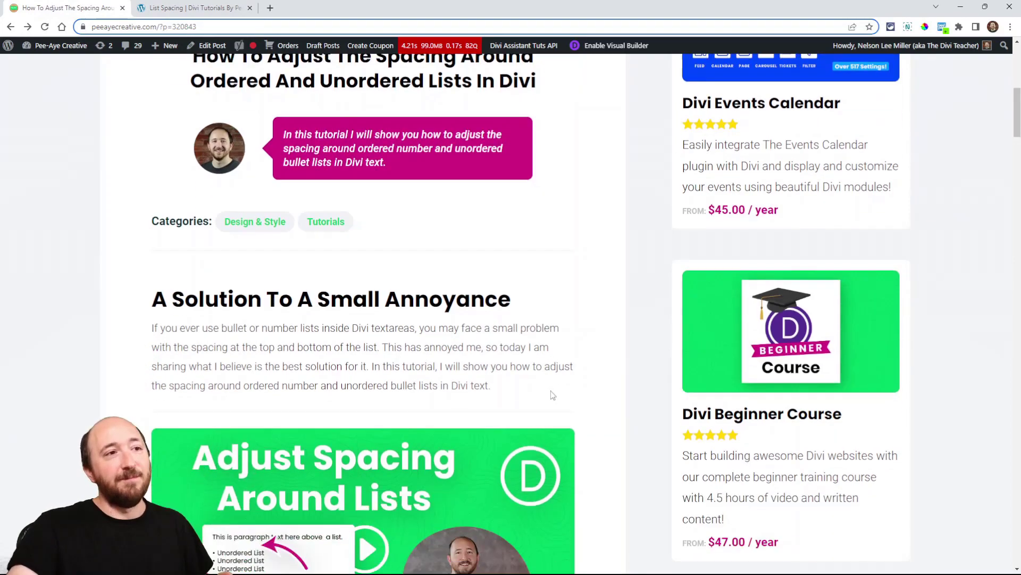
pyautogui.scroll(-3)
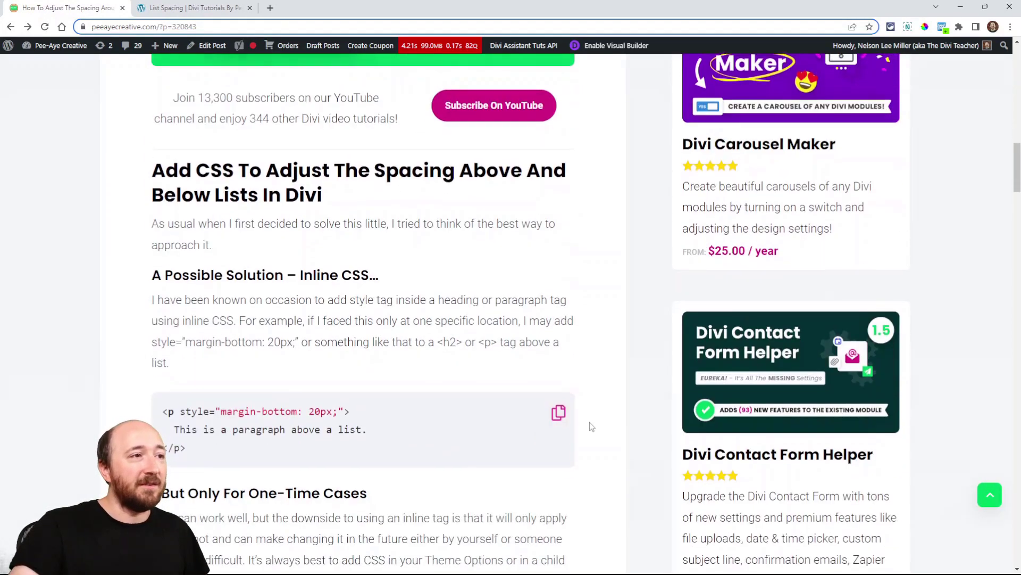
pyautogui.scroll(-3)
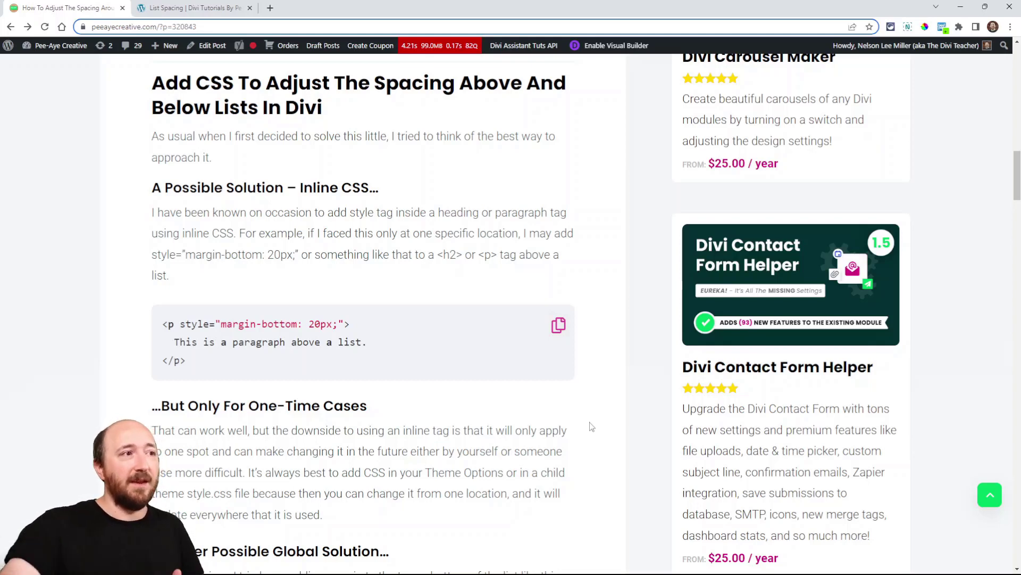
pyautogui.scroll(-3)
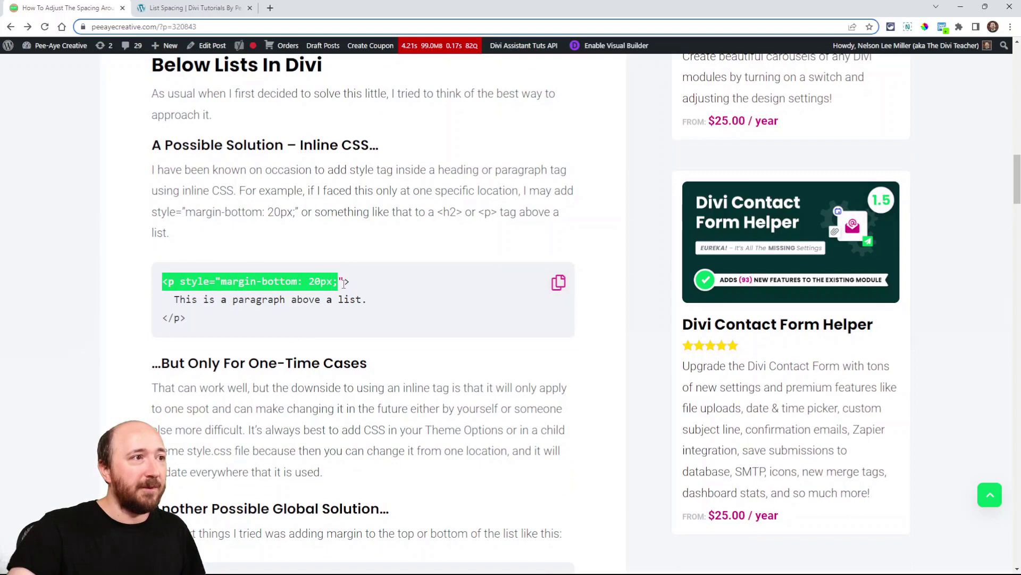
pyautogui.click(194, 8)
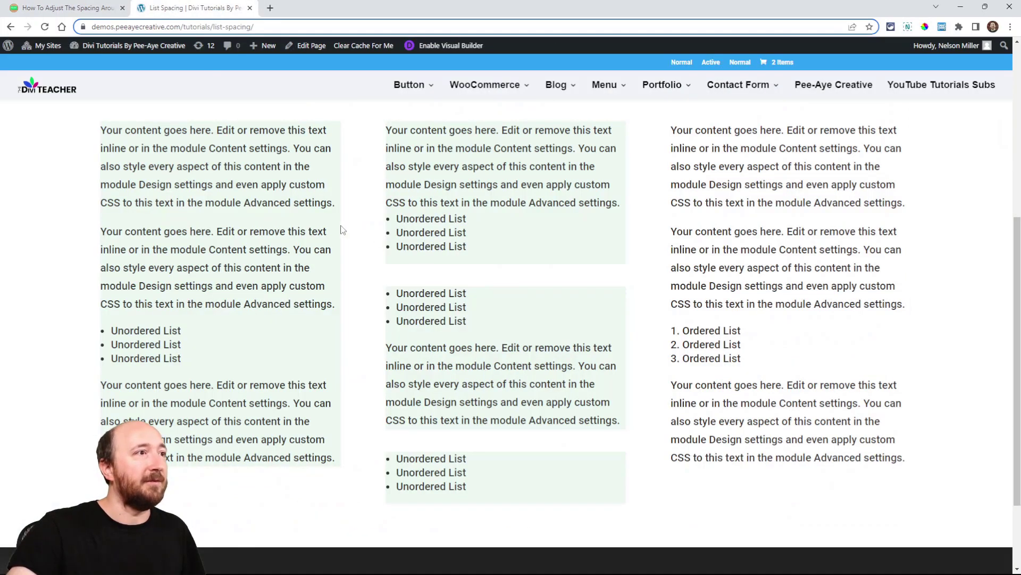
# - Highlight the paragraphs above the left and middle column lists, then go back to the blog post
pyautogui.moveTo(100, 230); pyautogui.dragTo(334, 304)
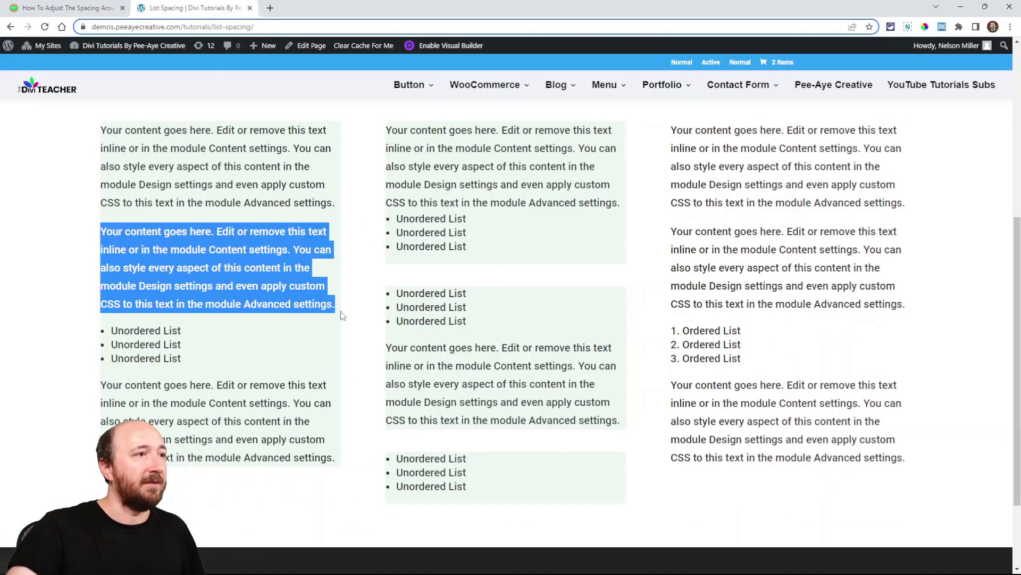
pyautogui.scroll(-3)
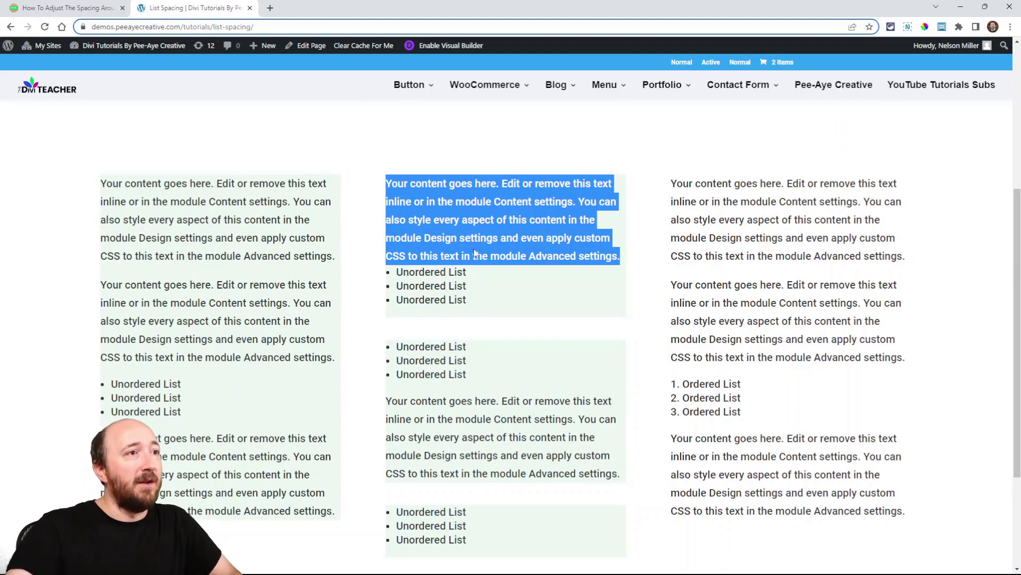
pyautogui.click(65, 7)
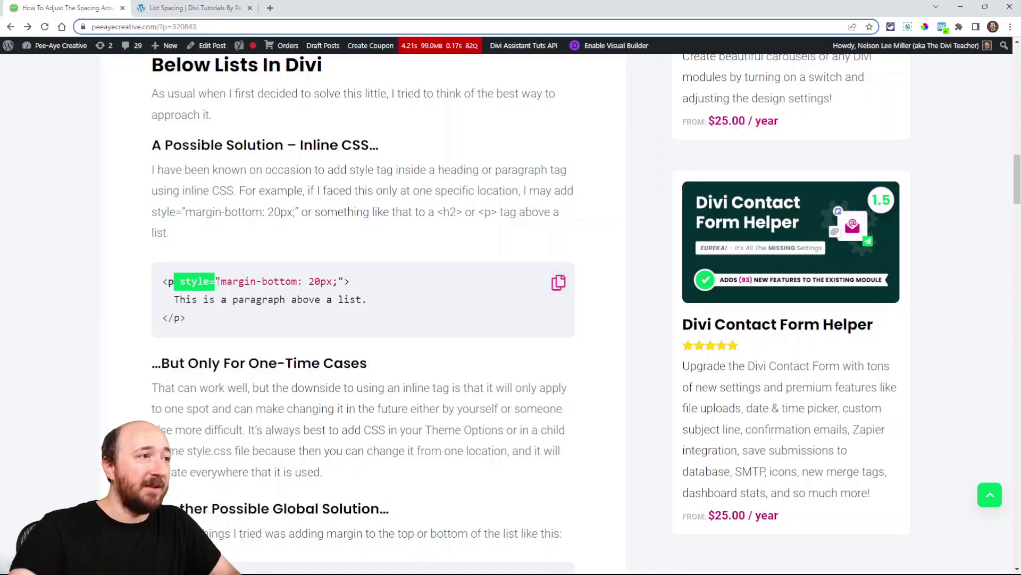
# - Highlight style="margin-bottom: 20px;" in the example, then view the demo in the Visual Builder
pyautogui.moveTo(215, 281); pyautogui.dragTo(332, 281)
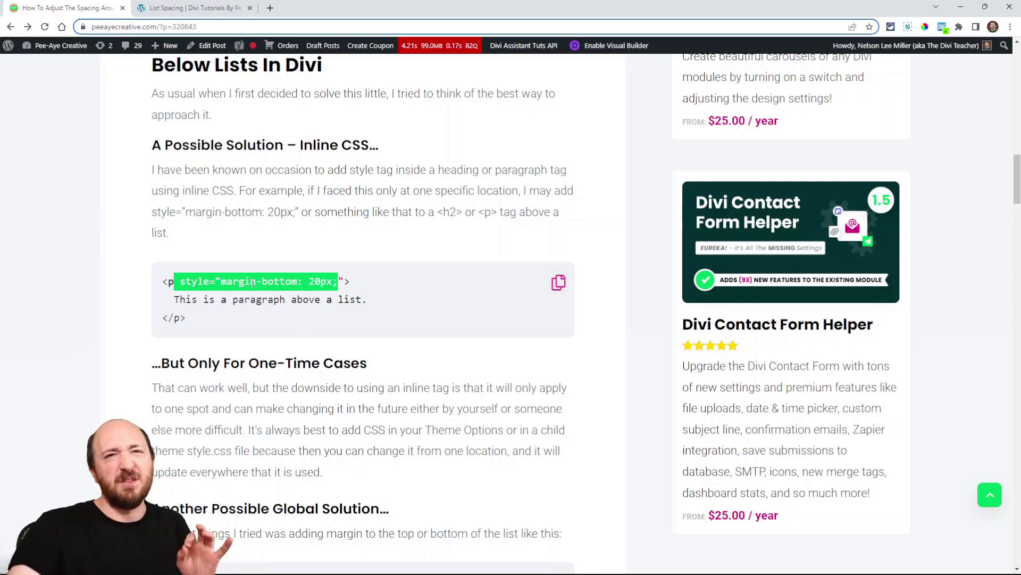
pyautogui.click(194, 7)
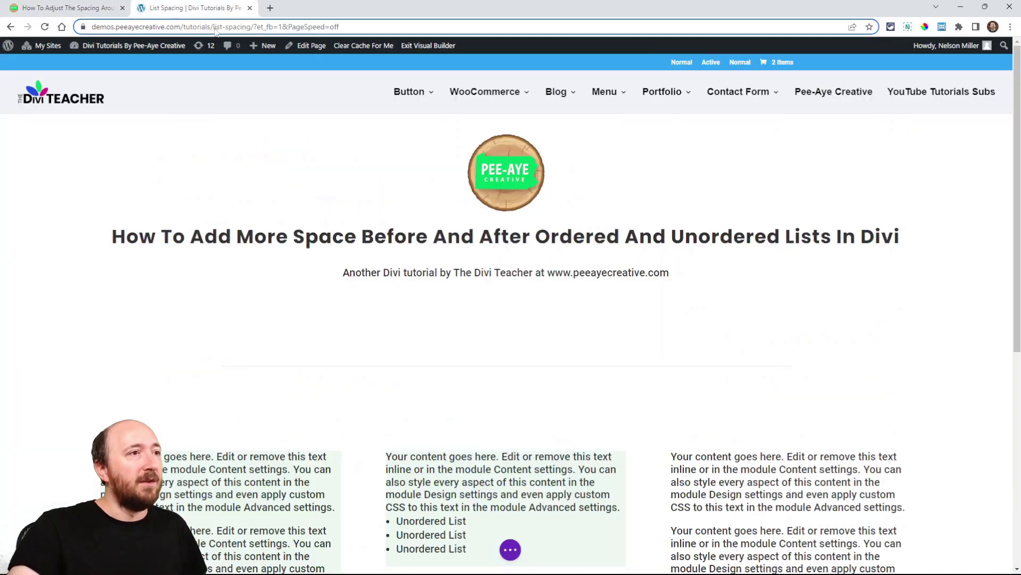
# - Open the middle column's top text module settings and view its body content as raw HTML
pyautogui.scroll(-3)
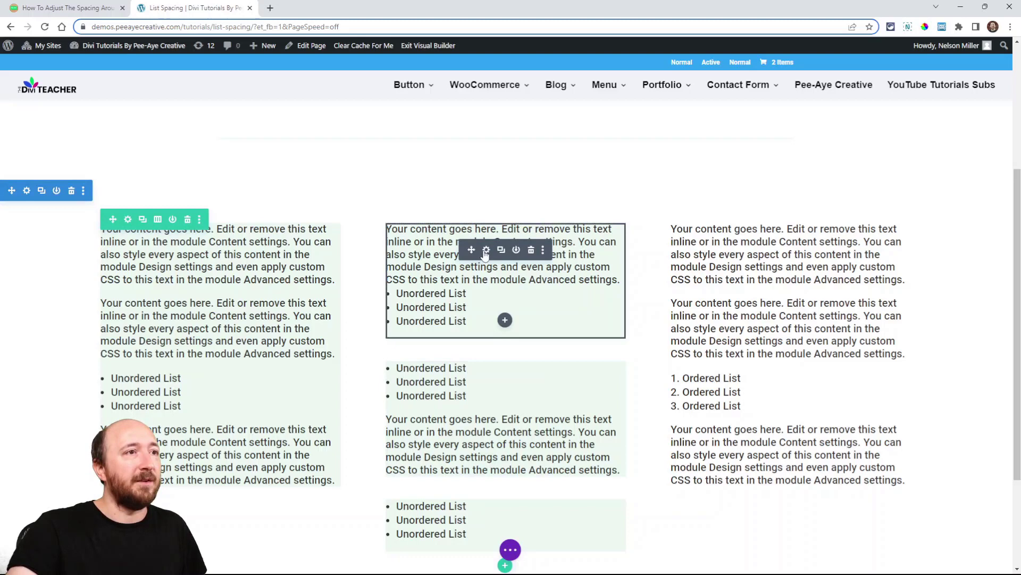
pyautogui.click(486, 250)
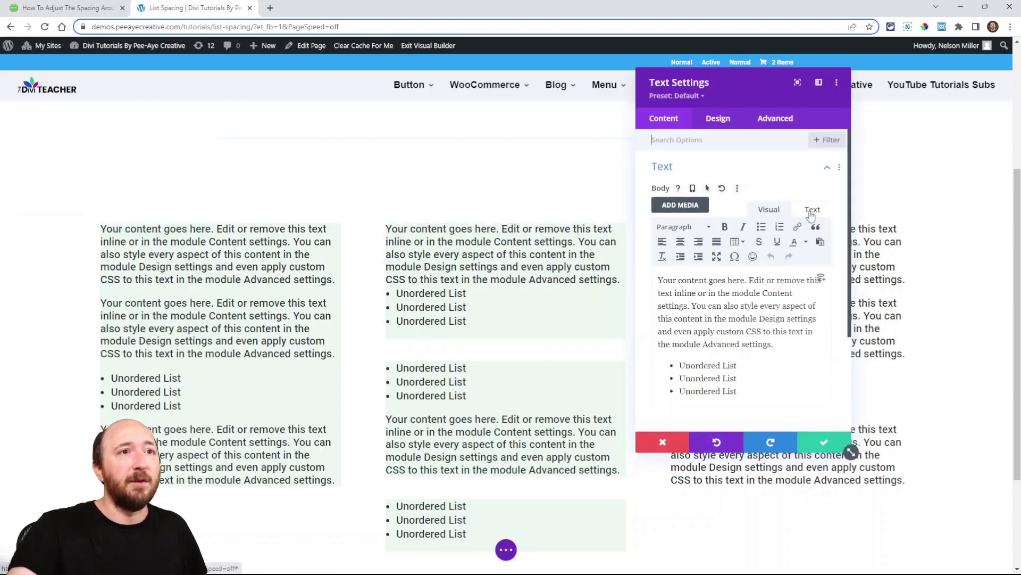
pyautogui.click(812, 210)
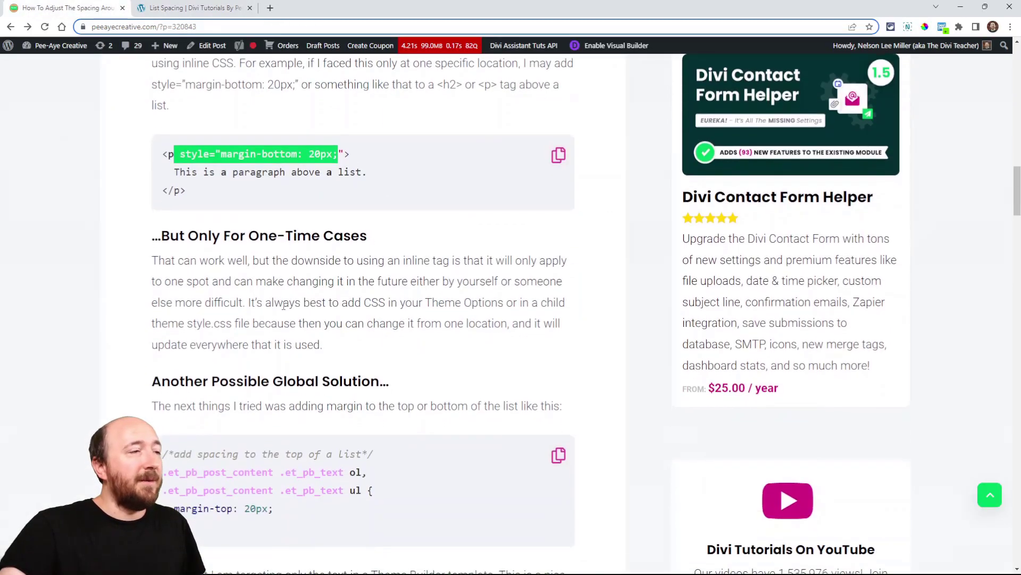
# - Scroll to 'Another Possible Global Solution' and select its list margin-top CSS snippet
pyautogui.scroll(-3)
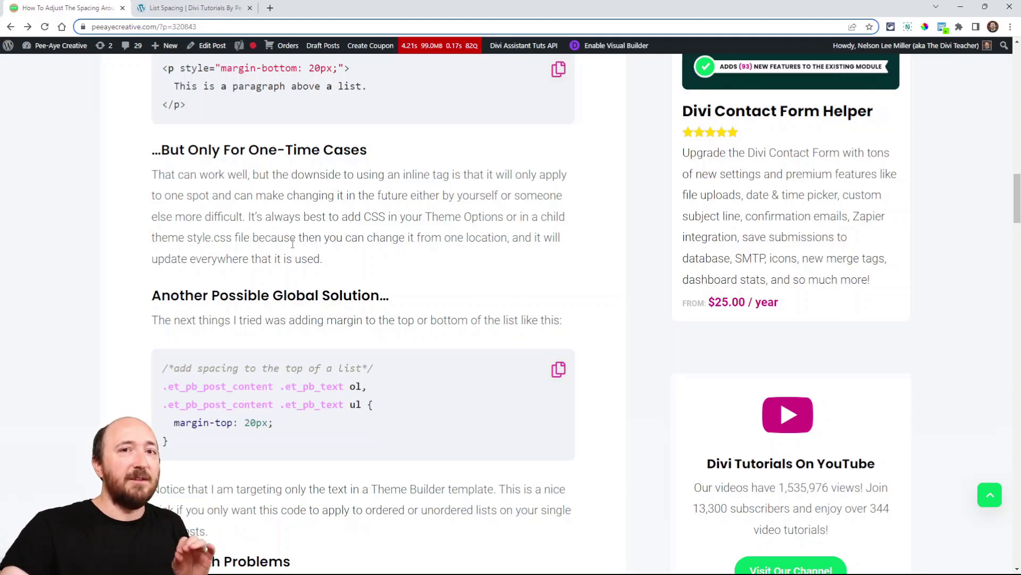
pyautogui.scroll(-3)
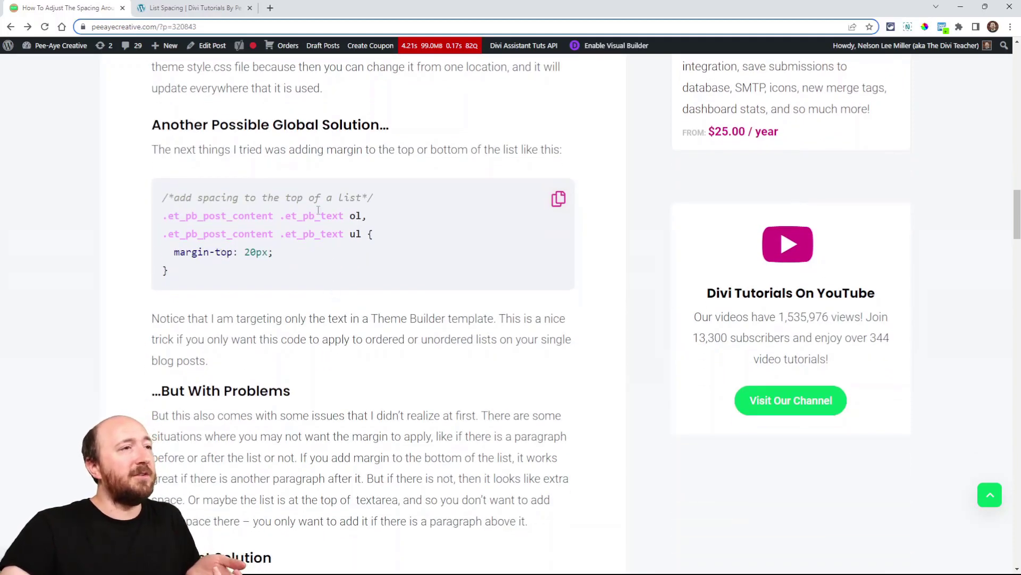
pyautogui.doubleClick(356, 215)
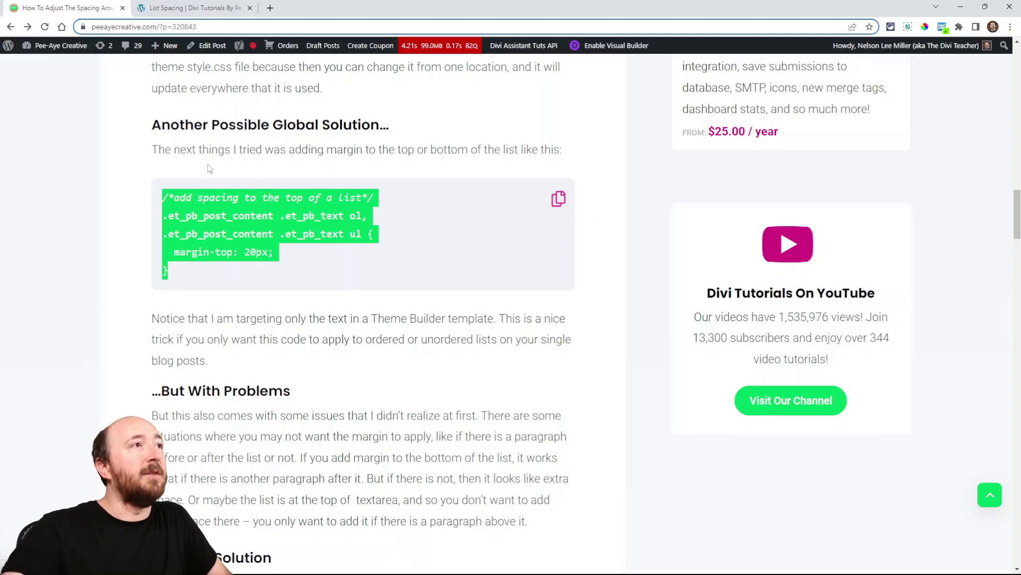
# - Return to the List Spacing demo page with the empty live CSS editor
pyautogui.click(193, 8)
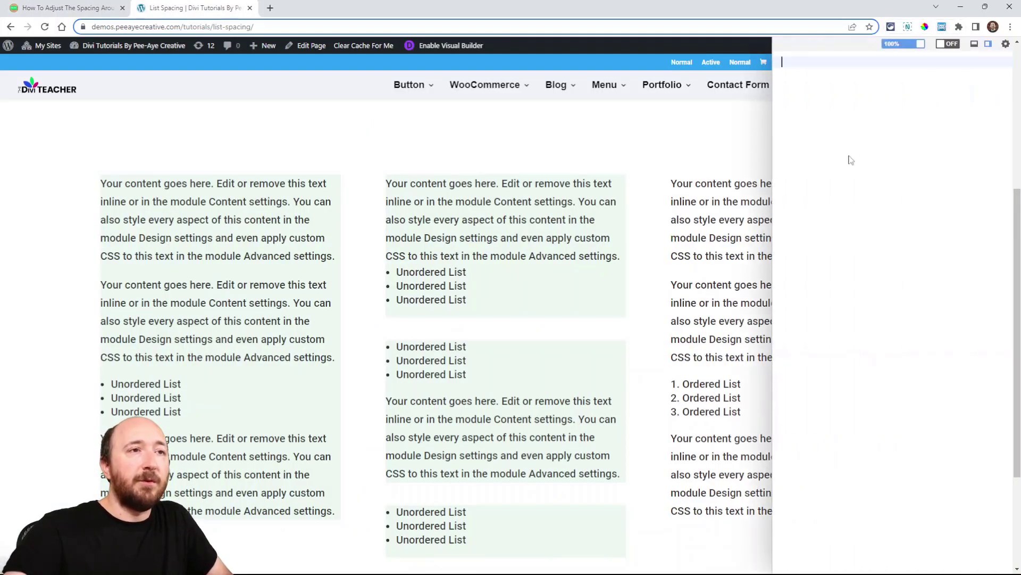
# - Add the commented ol, ul rule with margin-top 120px and a 30px margin-bottom
pyautogui.write('/*add spacing to the top of a list*/')
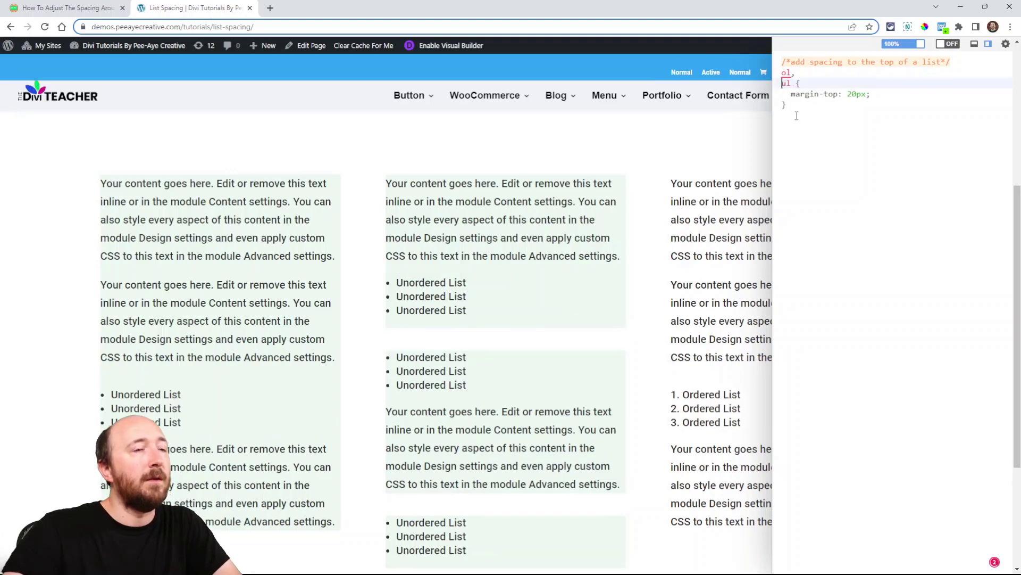
pyautogui.write('ul')
pyautogui.click(833, 93)
pyautogui.write('1')
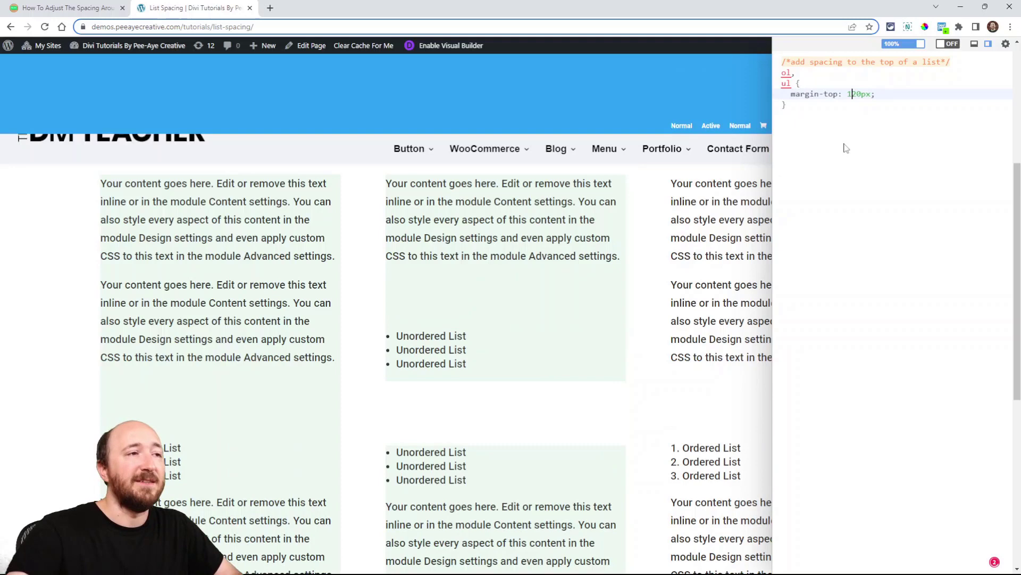
pyautogui.scroll(-3)
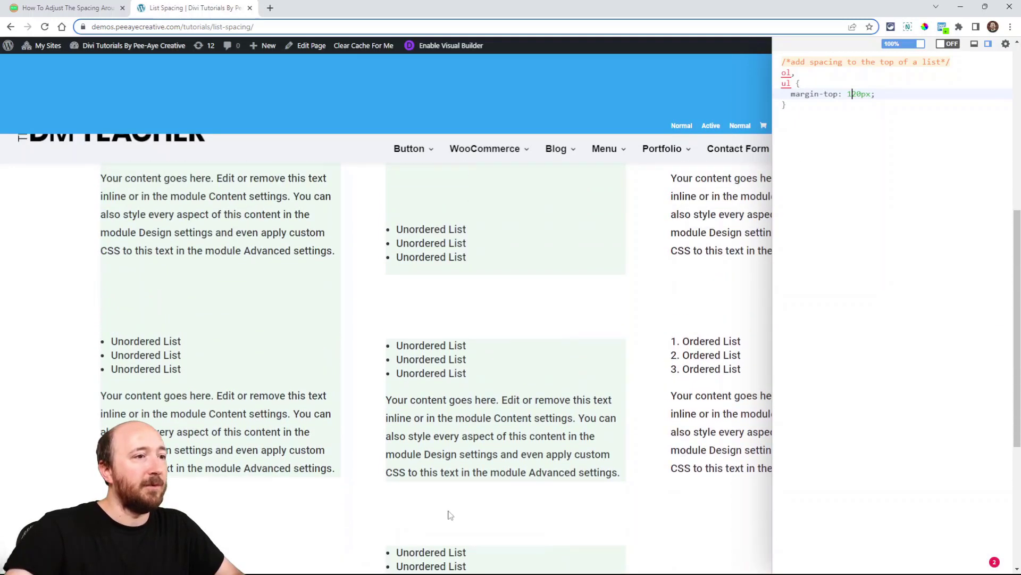
pyautogui.scroll(-3)
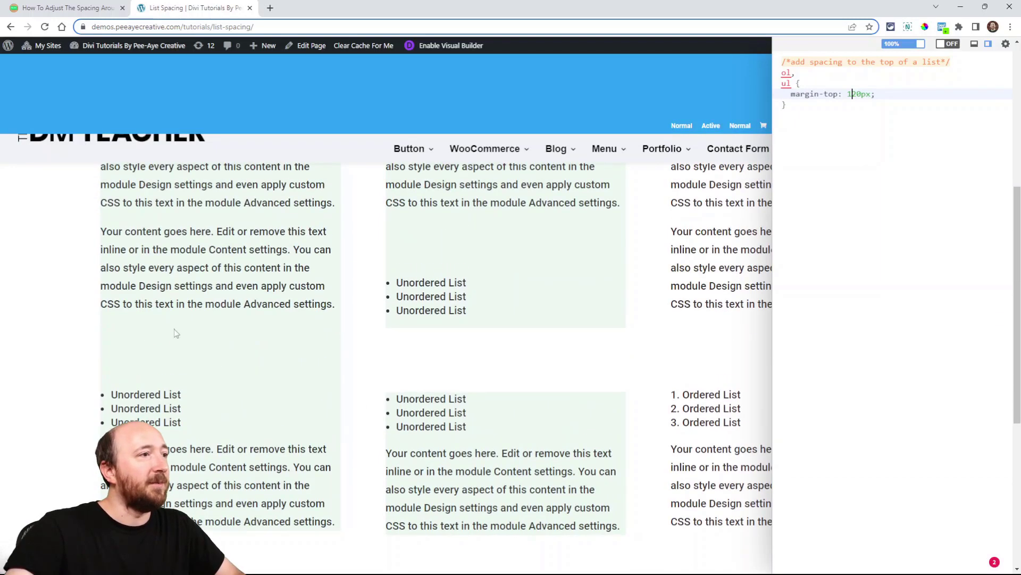
pyautogui.moveTo(416, 371)
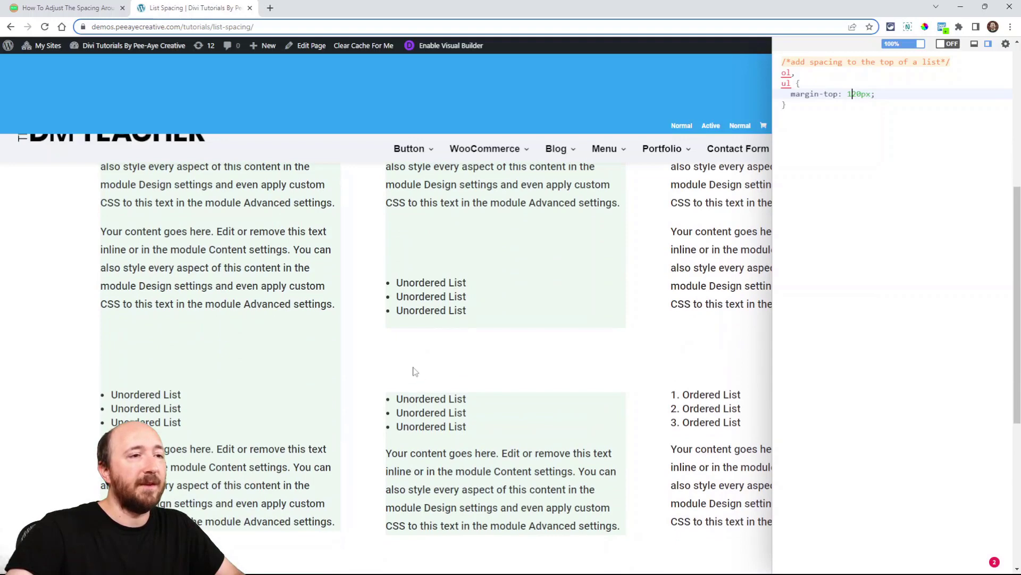
pyautogui.scroll(-3)
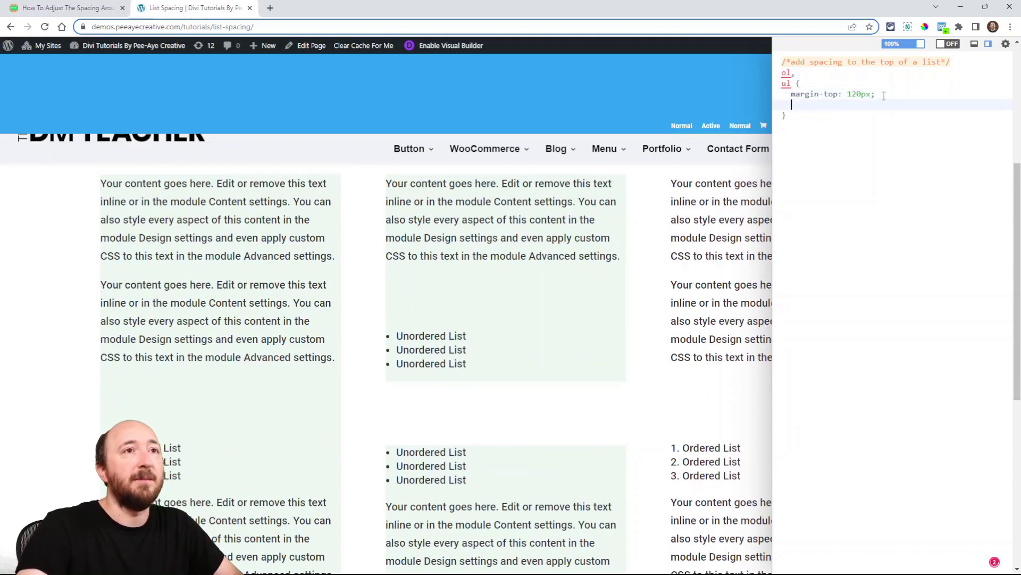
pyautogui.write(',ar')
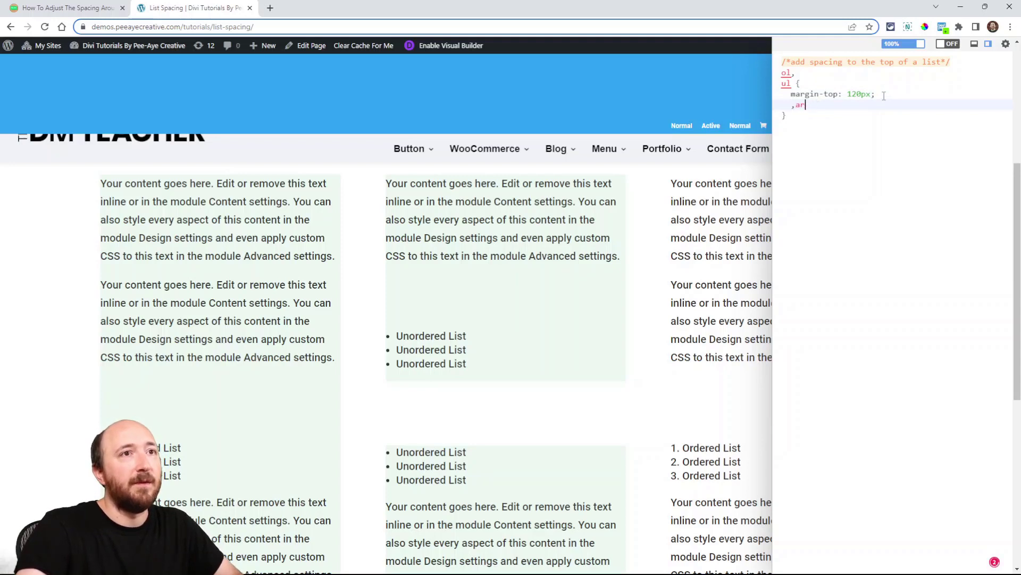
pyautogui.write('margin-bottom:')
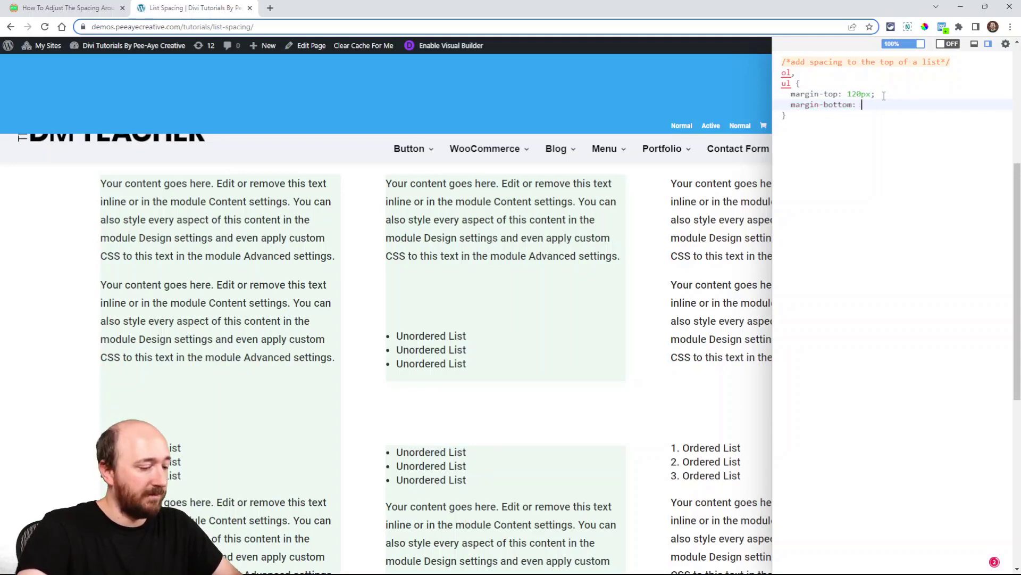
pyautogui.write('30px;')
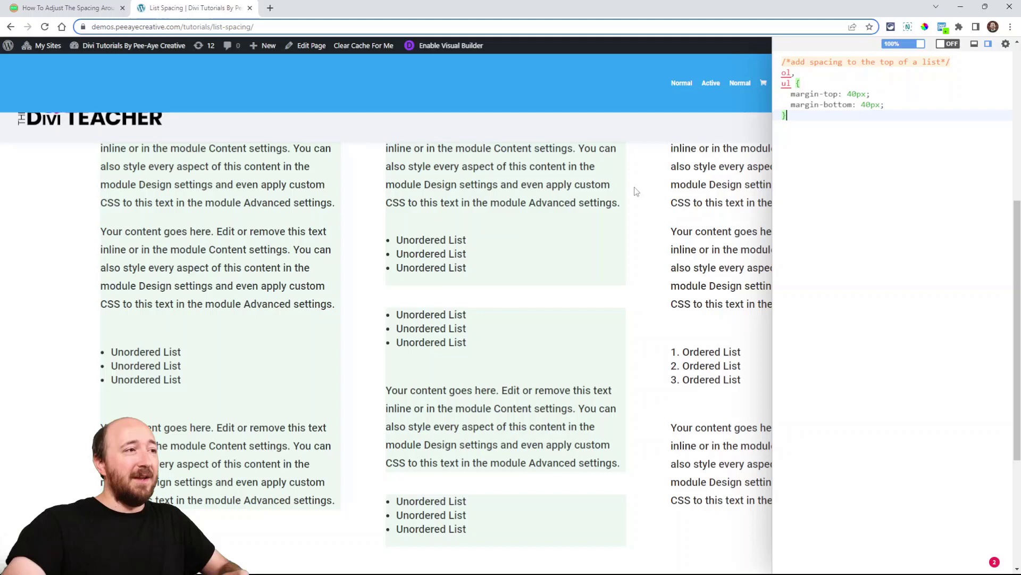
pyautogui.moveTo(641, 201)
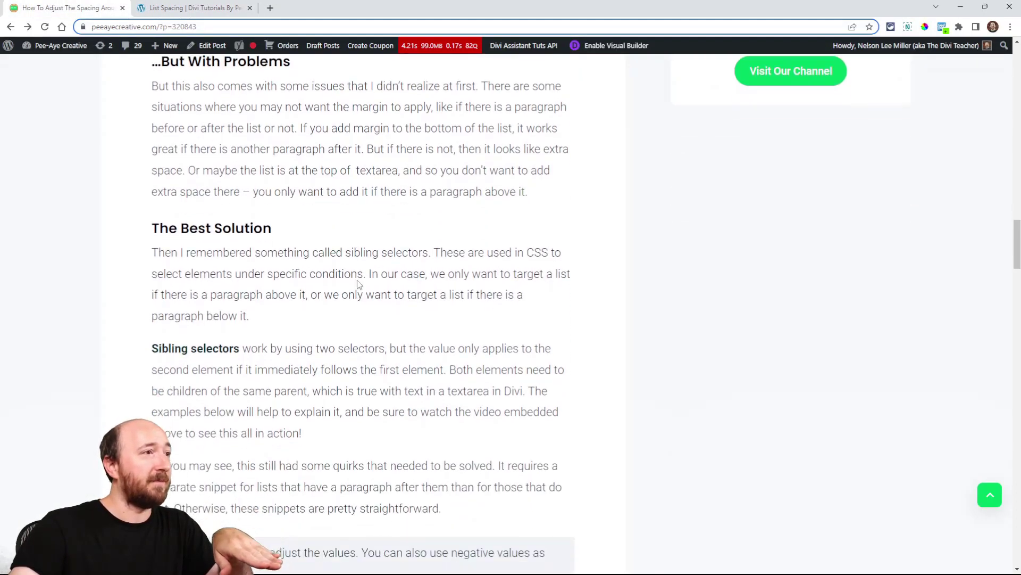
# - Scroll to the p+ul (20px) and ul+p (30px) snippets under 'Adjust Space Above A List'
pyautogui.scroll(-3)
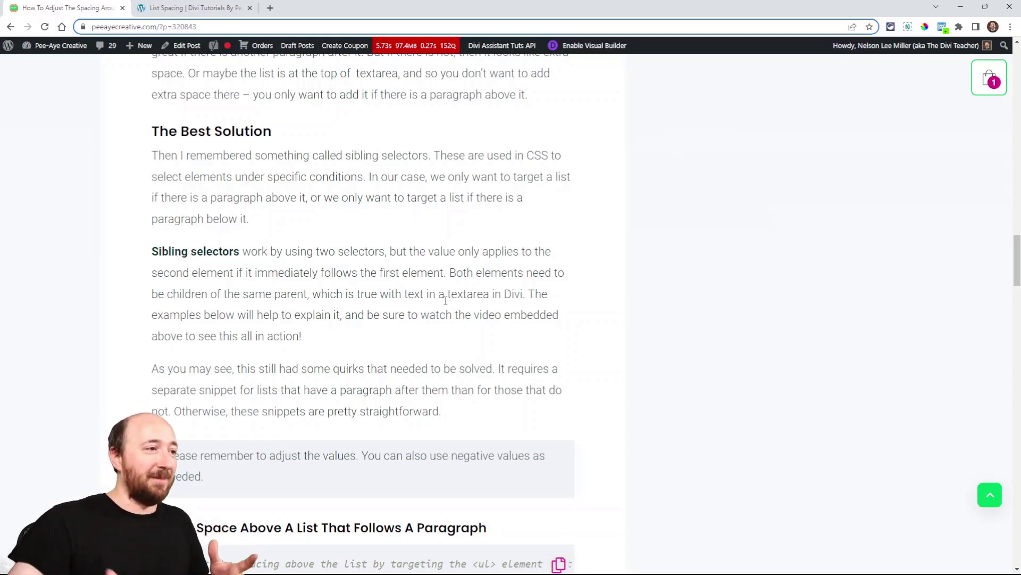
pyautogui.scroll(-3)
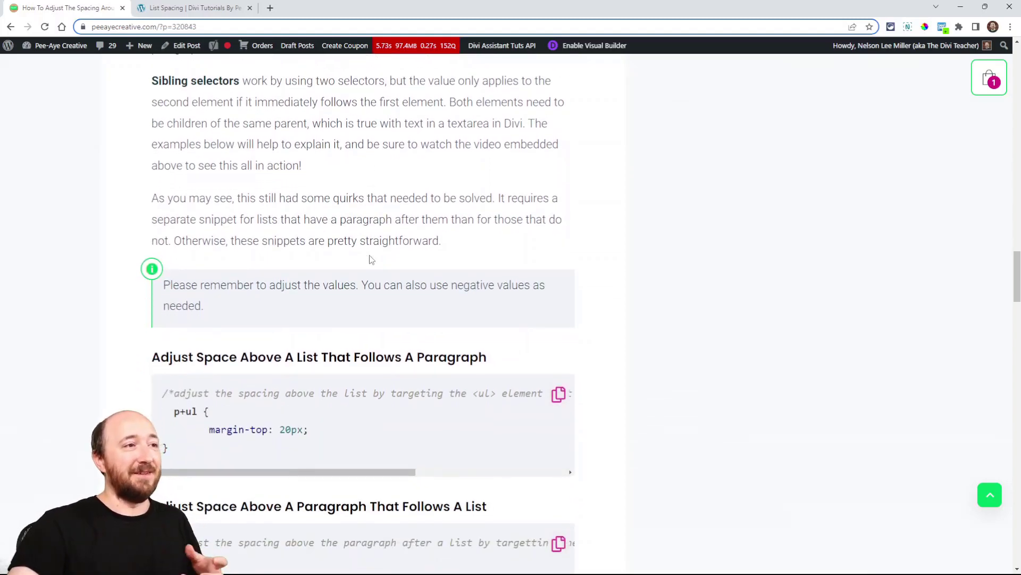
pyautogui.scroll(-3)
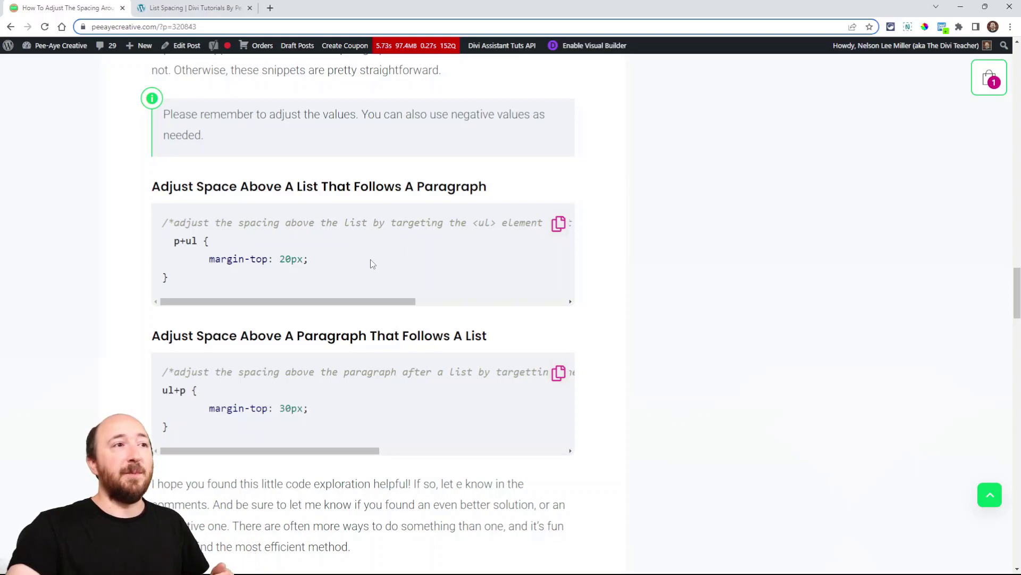
# - Paste the p+ul snippet into the demo's CSS editor and try top-margin values, ending at 0px
pyautogui.click(559, 223)
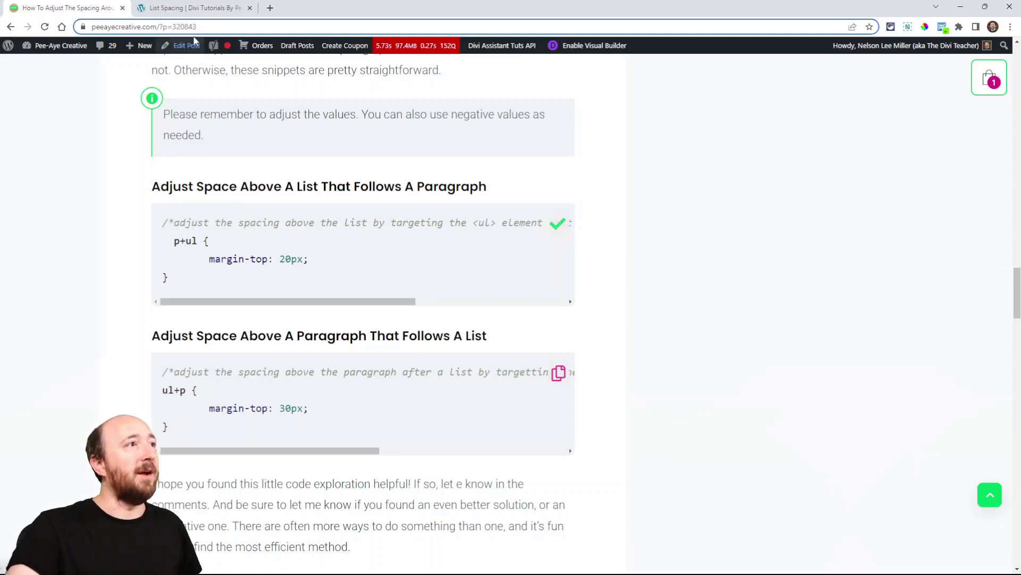
pyautogui.click(192, 8)
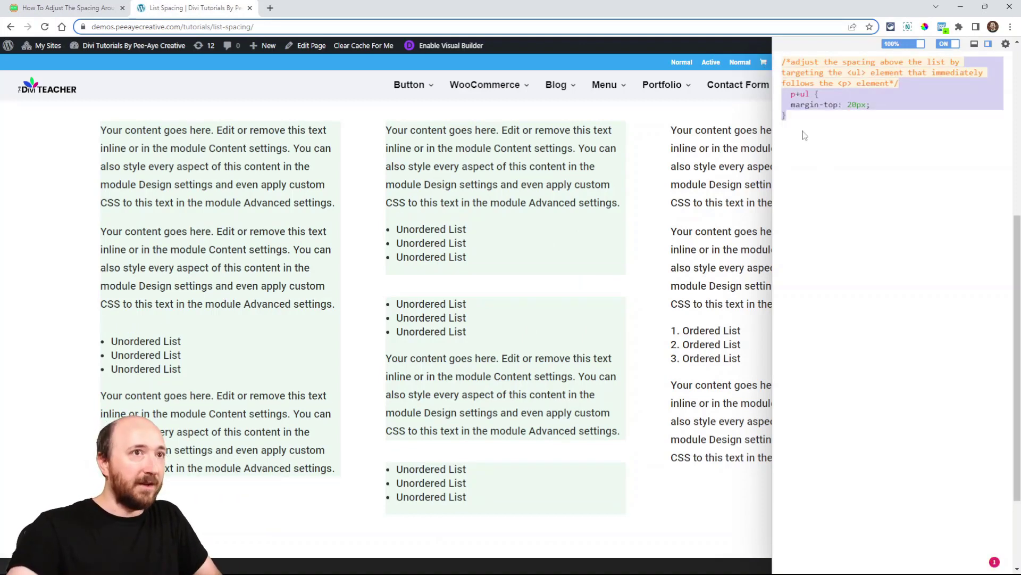
pyautogui.click(849, 104)
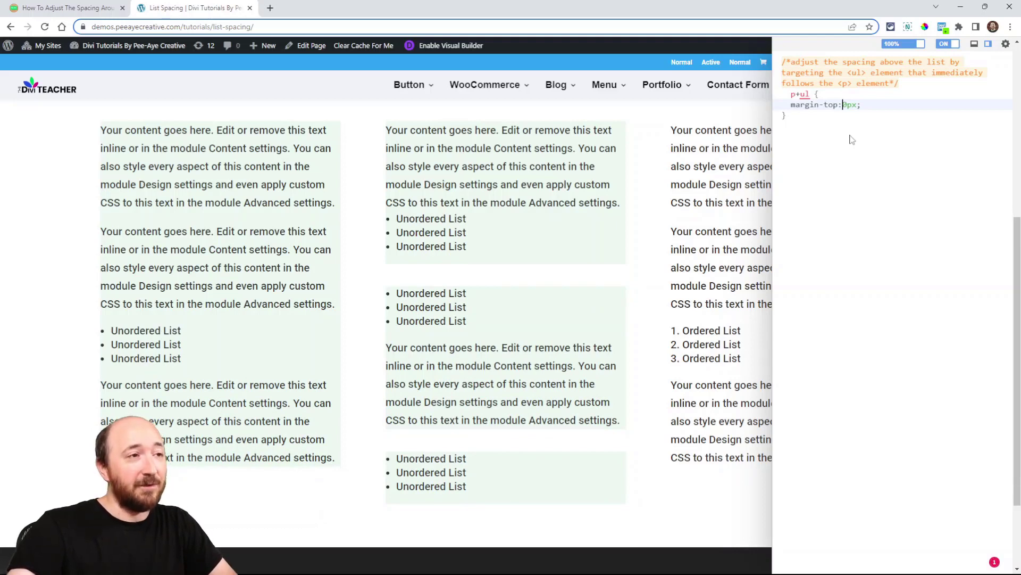
pyautogui.write('7')
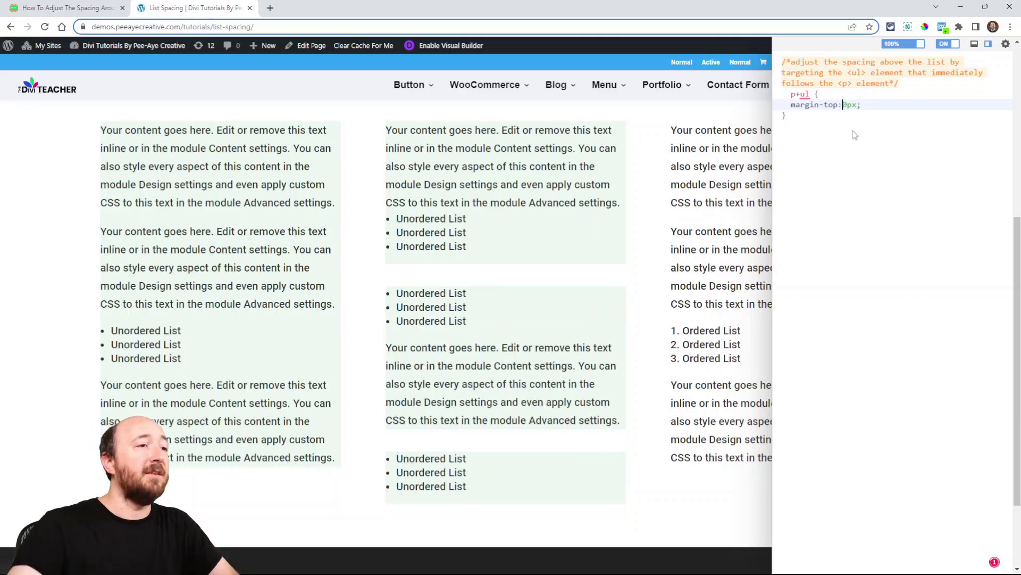
pyautogui.write('6')
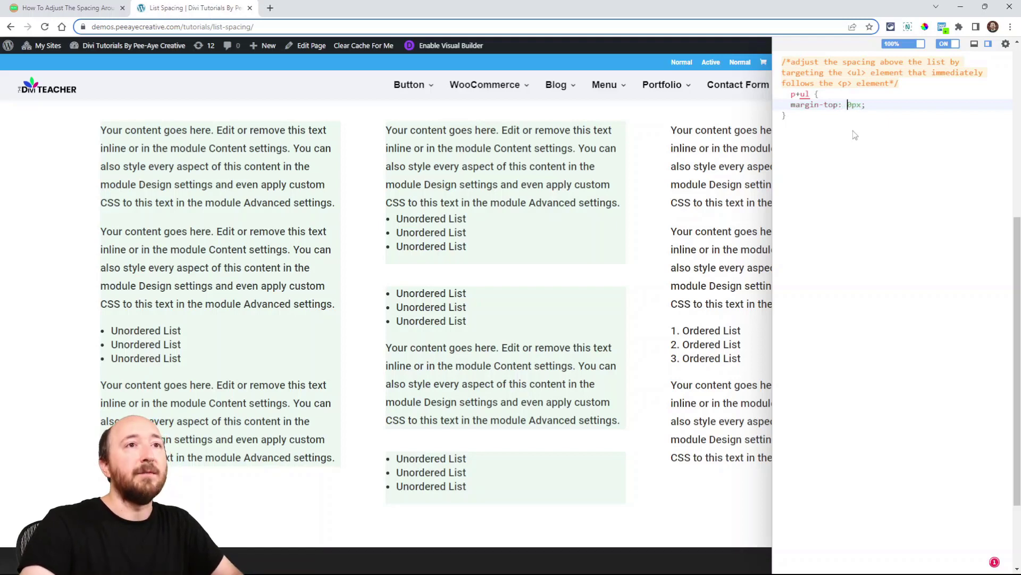
pyautogui.write('80')
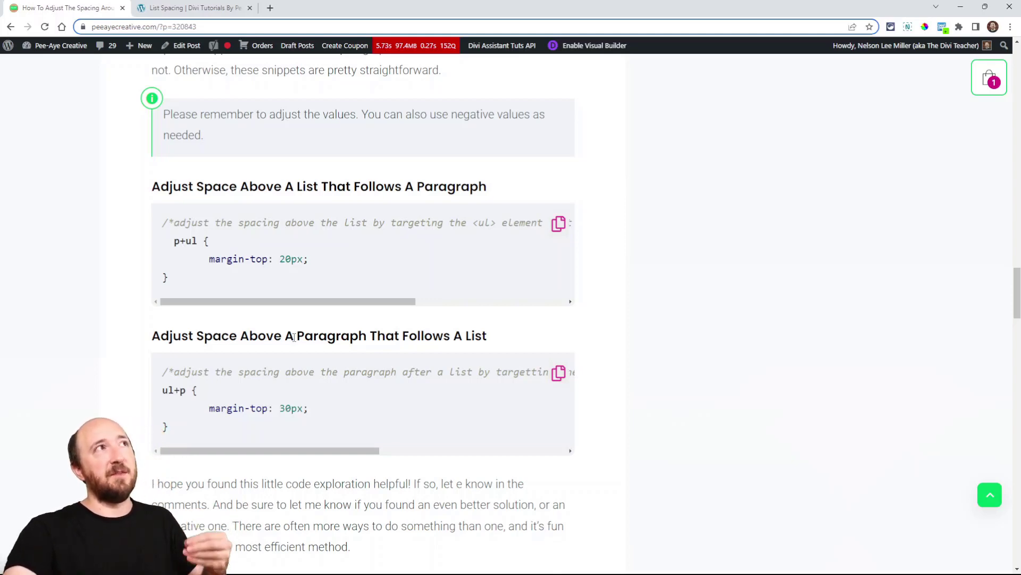
# - Copy the ul+p snippet into the demo CSS below the p+ul rule, with a 0px top margin
pyautogui.click(558, 372)
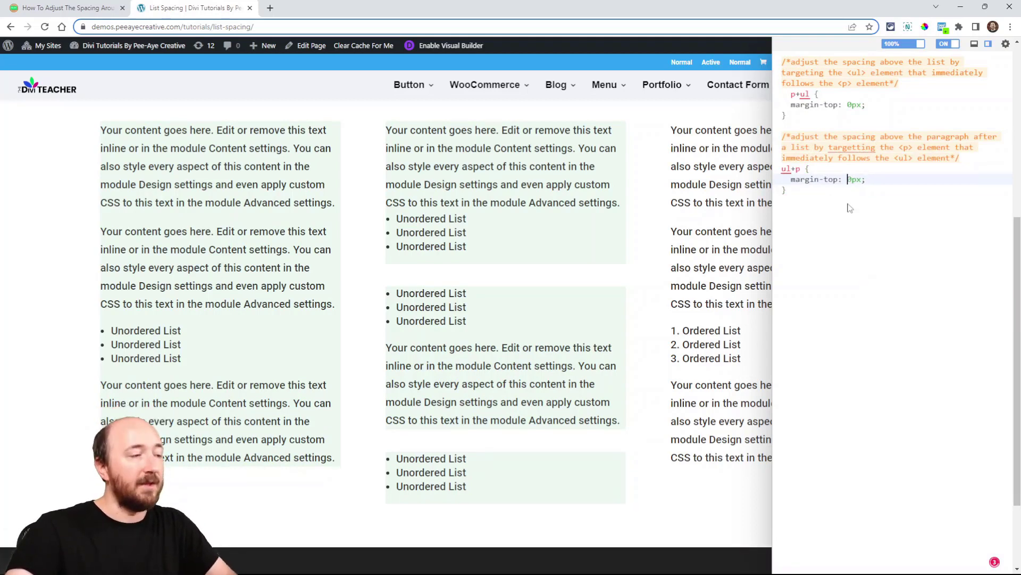
pyautogui.write('8')
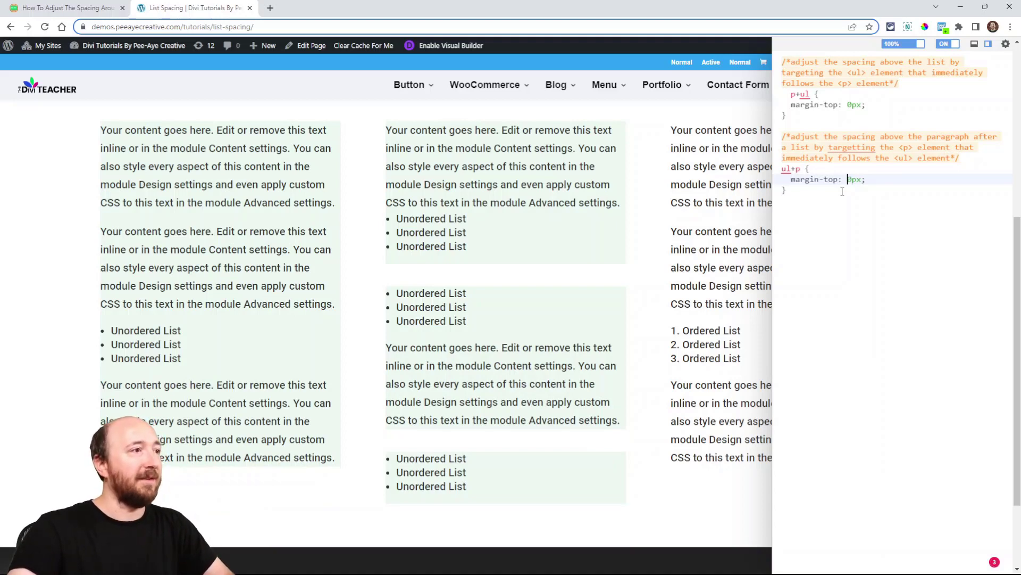
# - Change the p+ul top margin to -20px and the ul+p top margin to 3px
pyautogui.write('3')
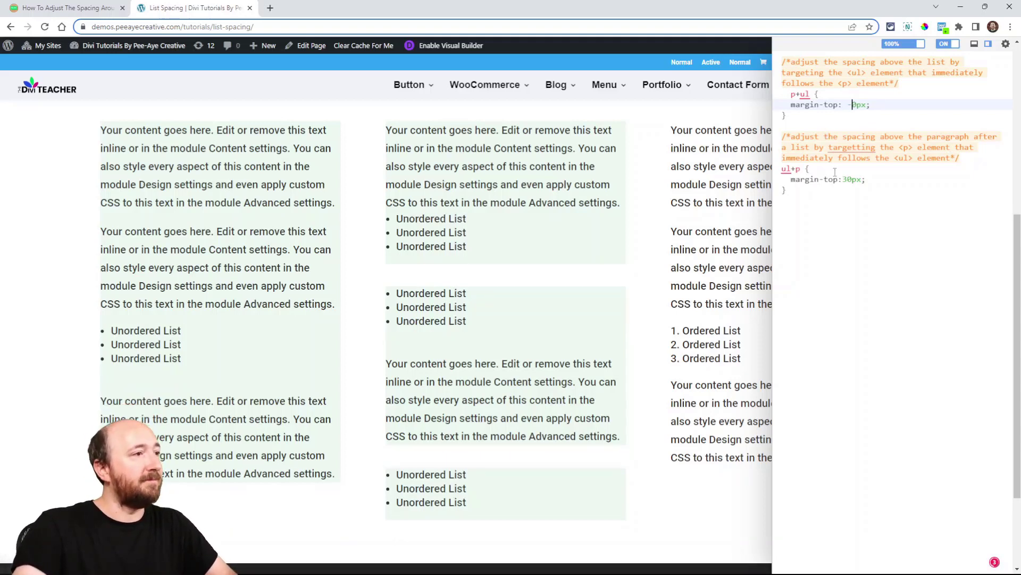
pyautogui.write('-20')
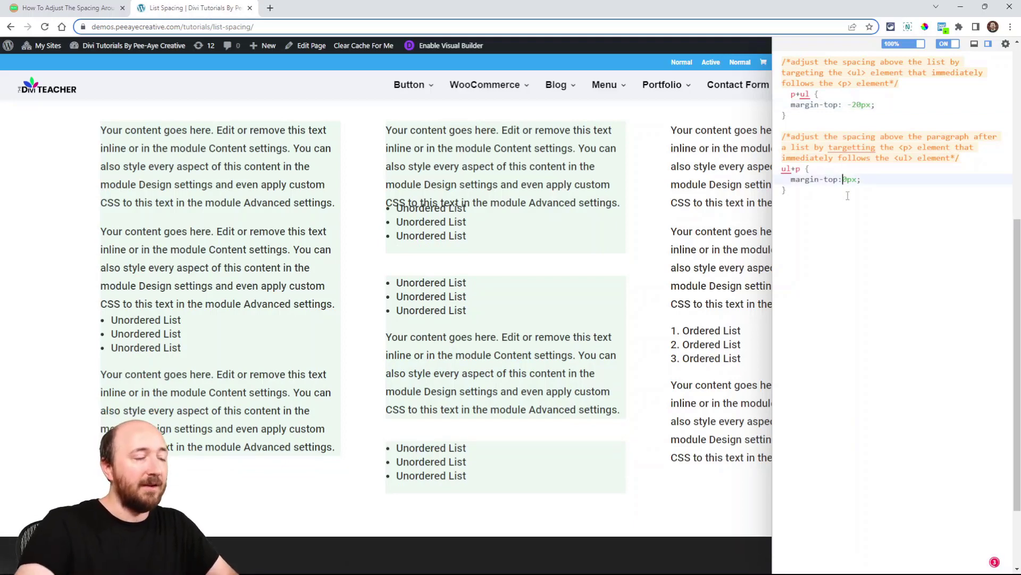
pyautogui.write('3')
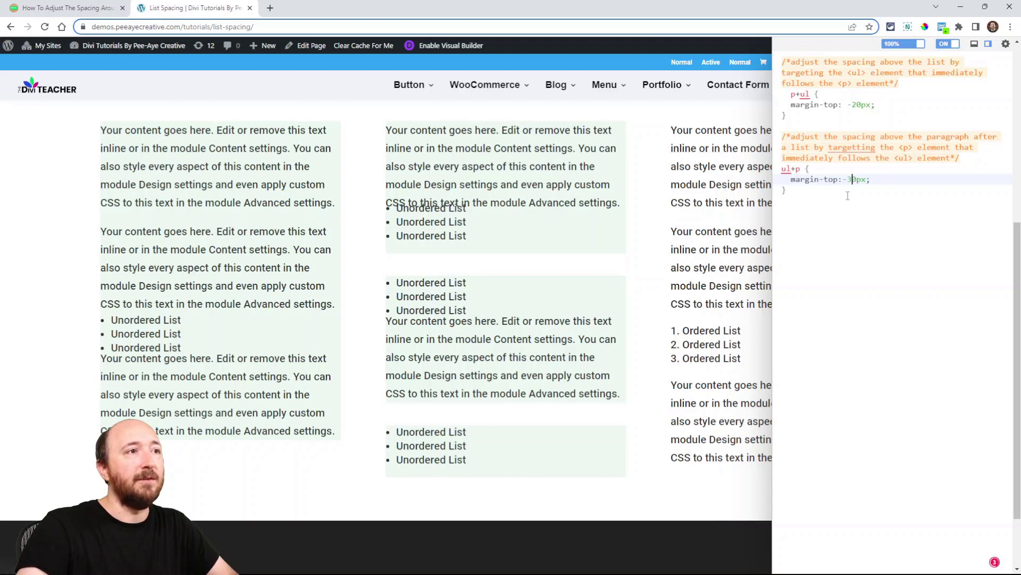